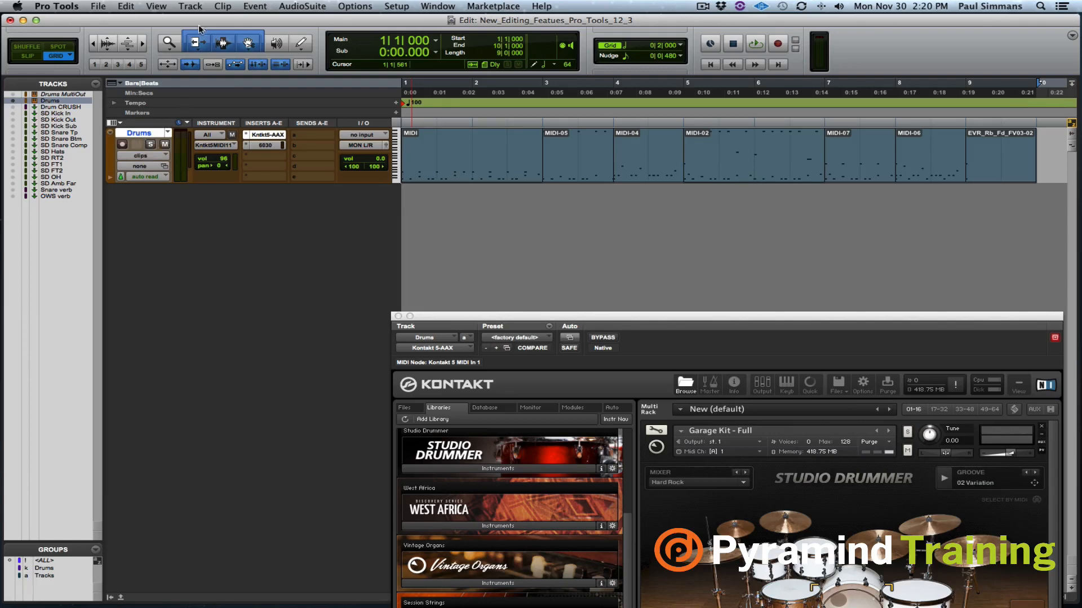
Select the Drums instrument track and open its Commit Tracks dialog.
click(190, 6)
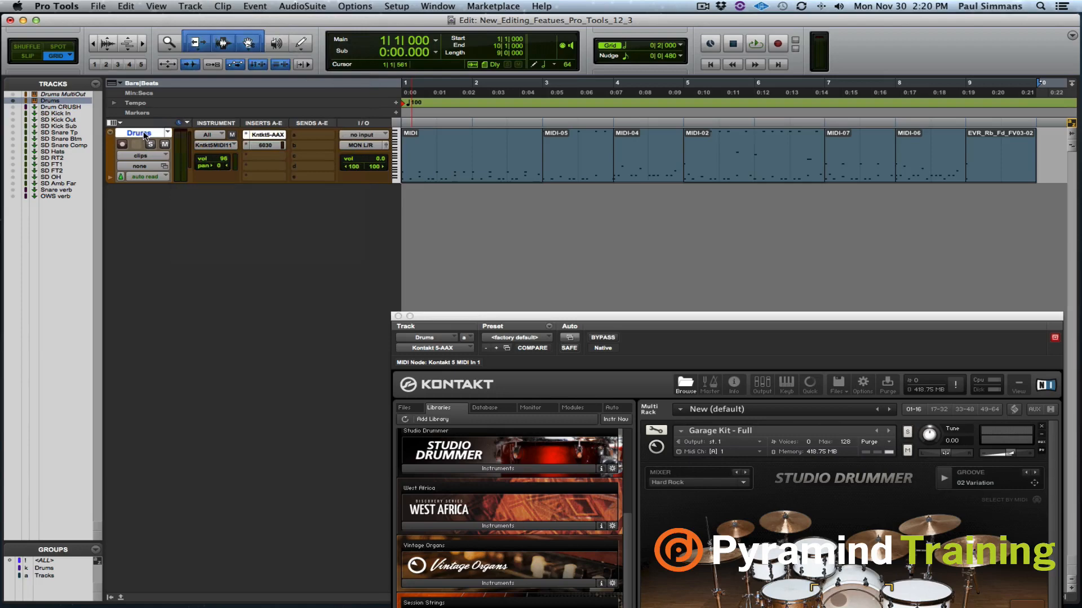
click(142, 133)
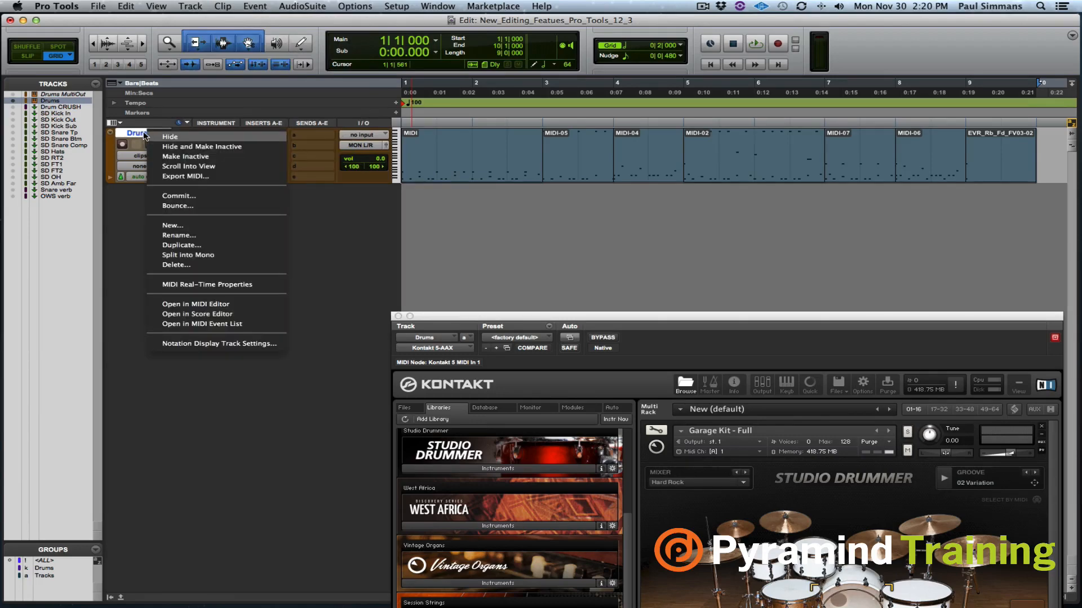
click(178, 197)
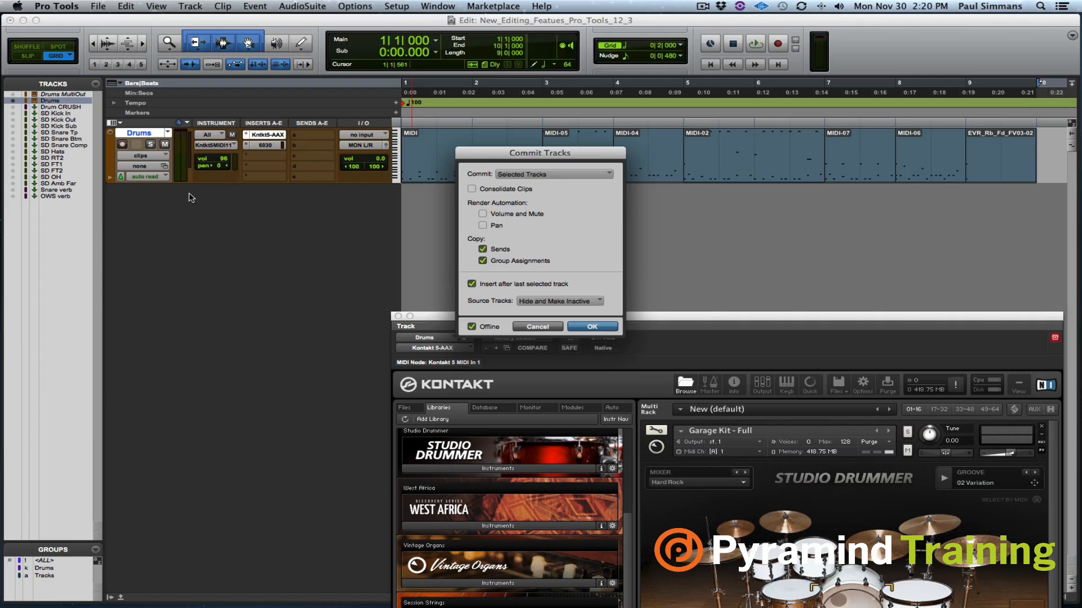
click(551, 174)
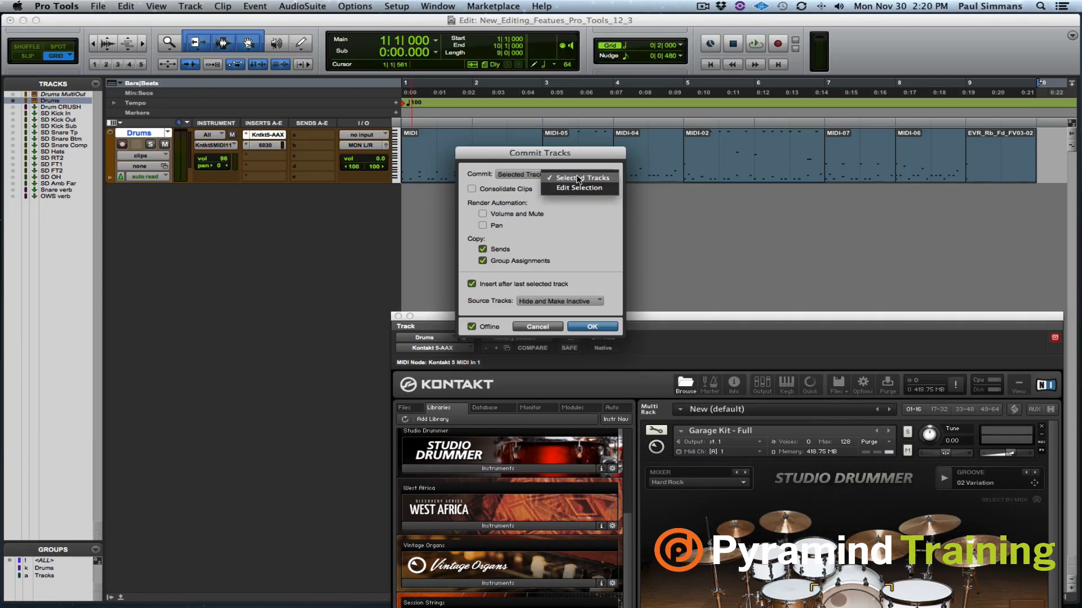
mouse_move(578, 187)
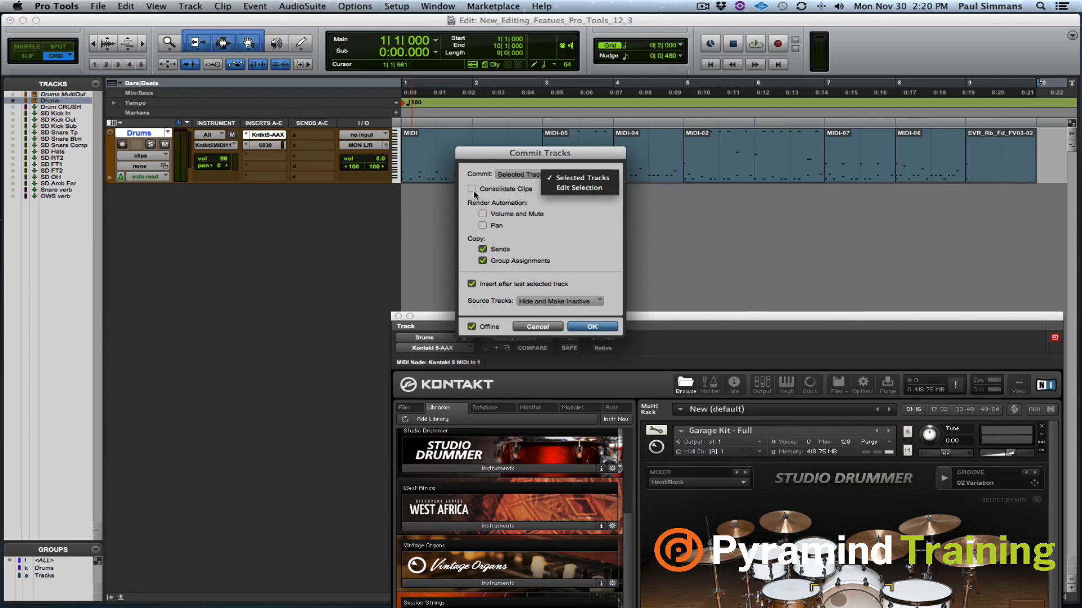
click(472, 190)
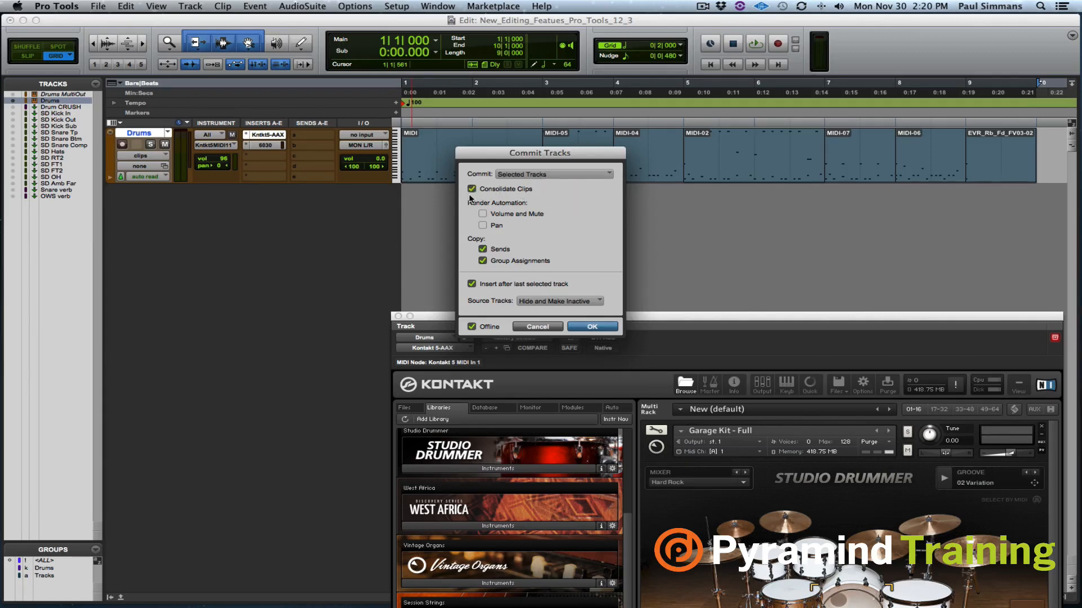
click(472, 188)
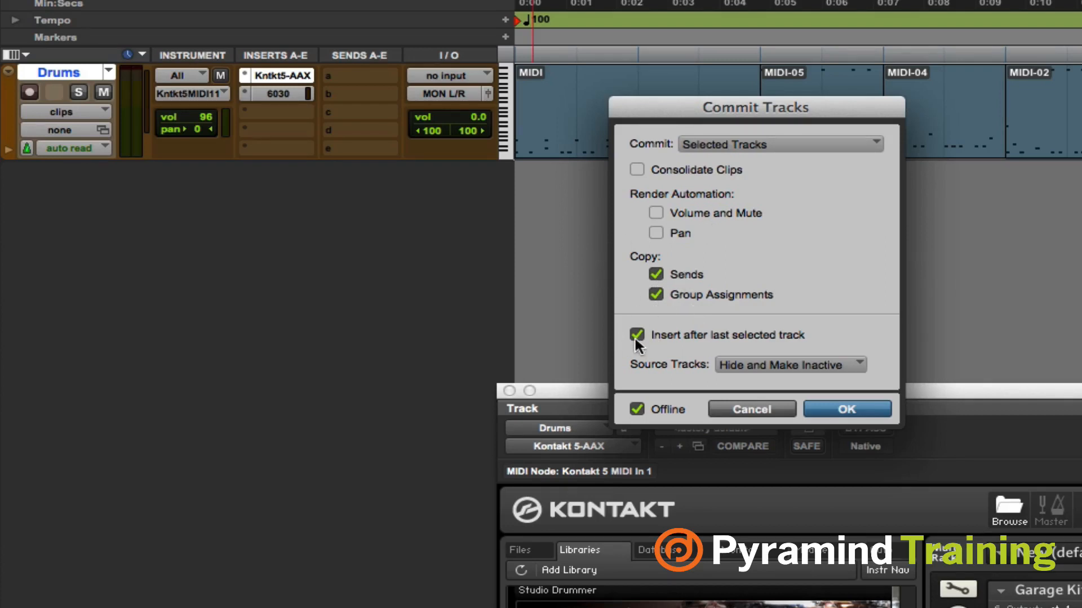
mouse_move(752, 319)
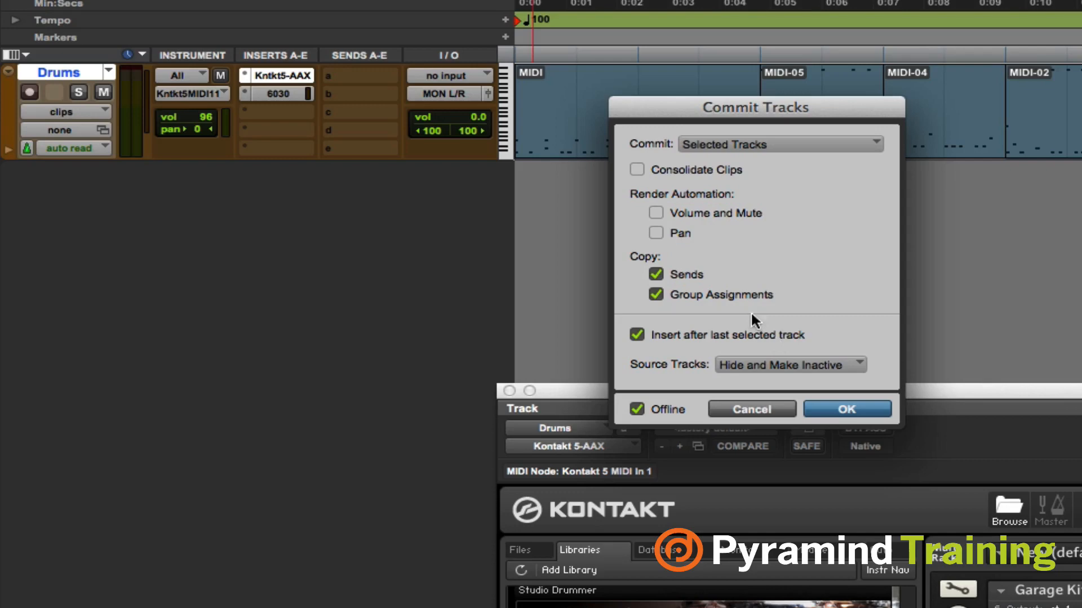
mouse_move(738, 351)
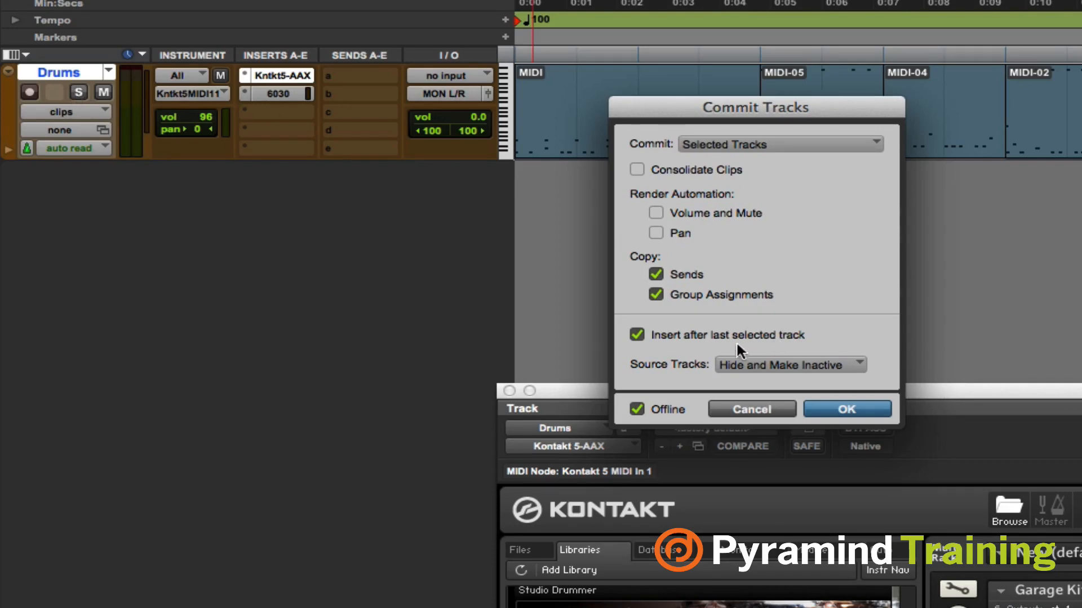
click(789, 365)
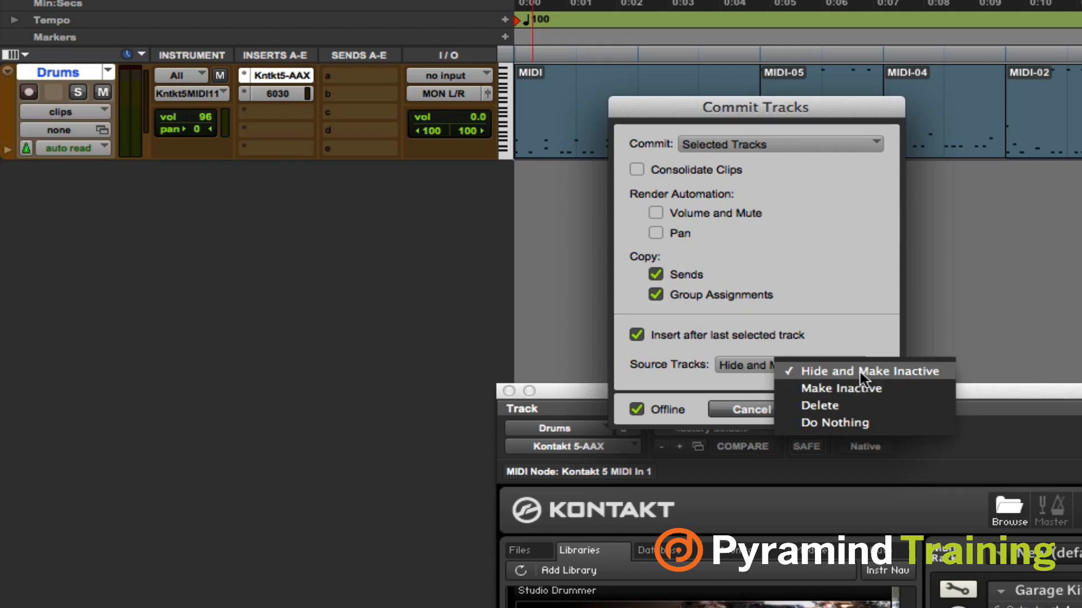
mouse_move(835, 422)
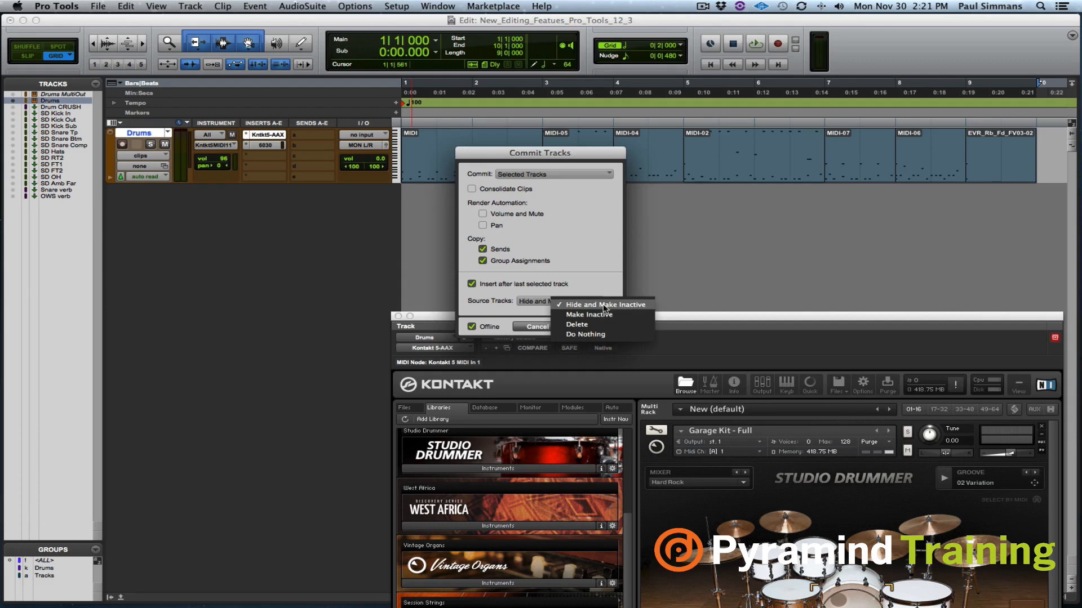
click(605, 304)
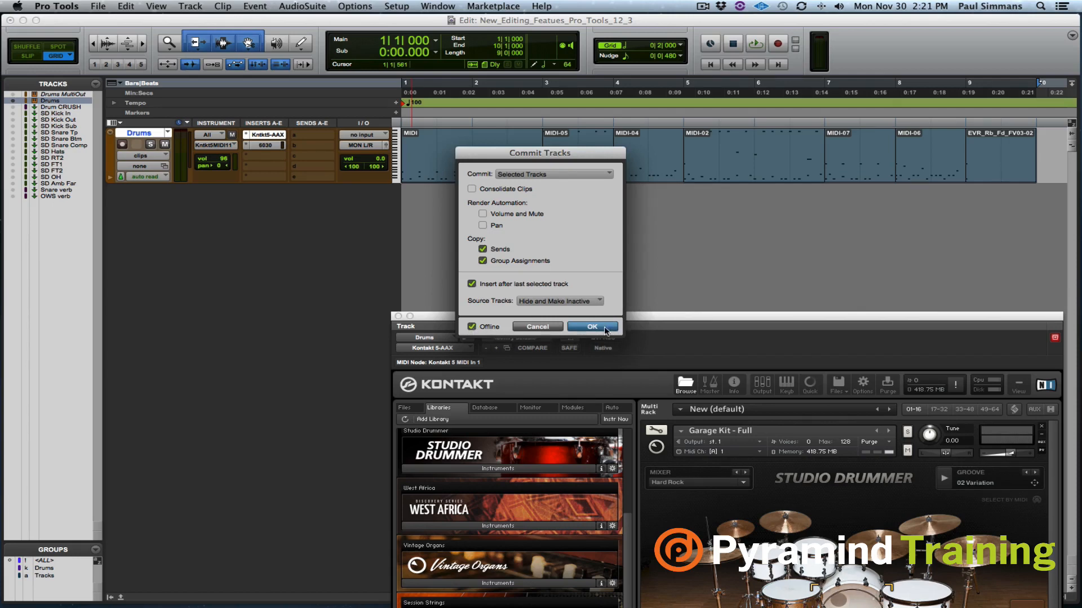
Confirm the commit so Drums renders to a Drums.cm audio track.
click(590, 327)
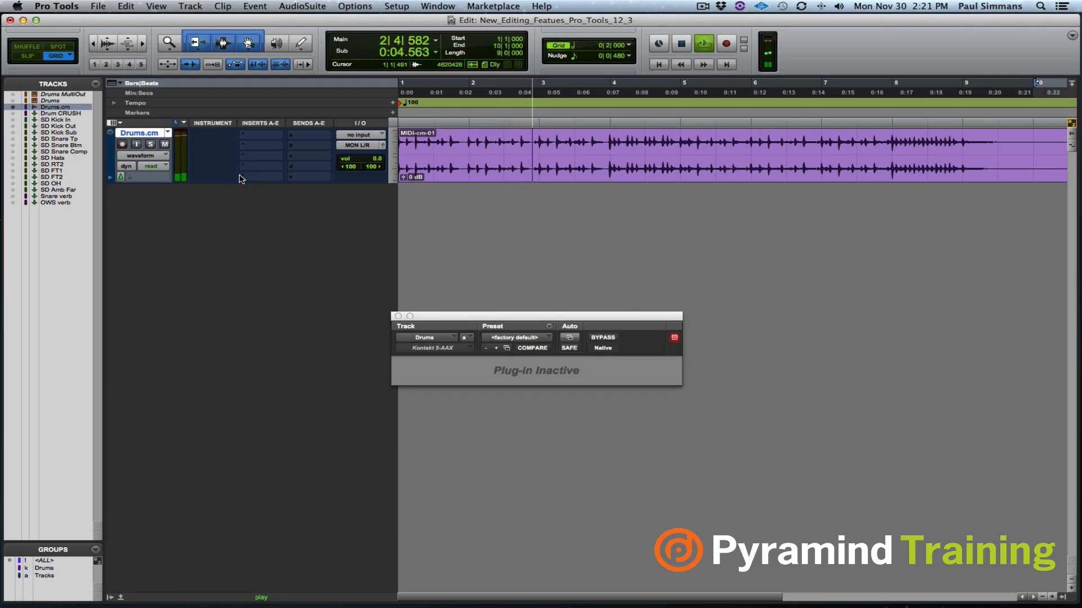
click(679, 43)
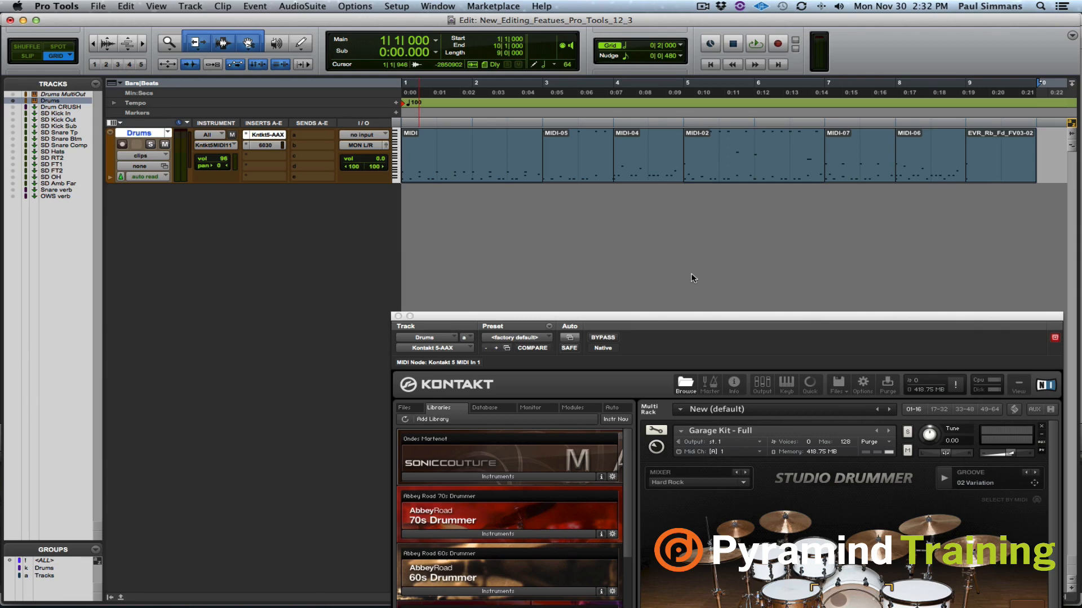
mouse_move(624, 229)
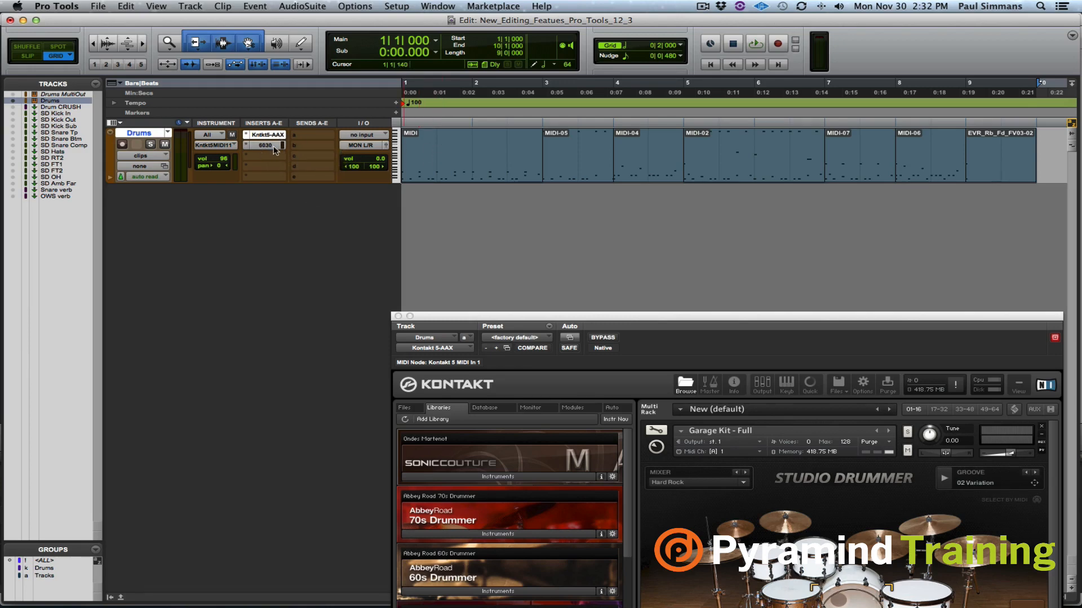
Open the Drums 6030 compressor and commit the track up to that insert.
click(264, 145)
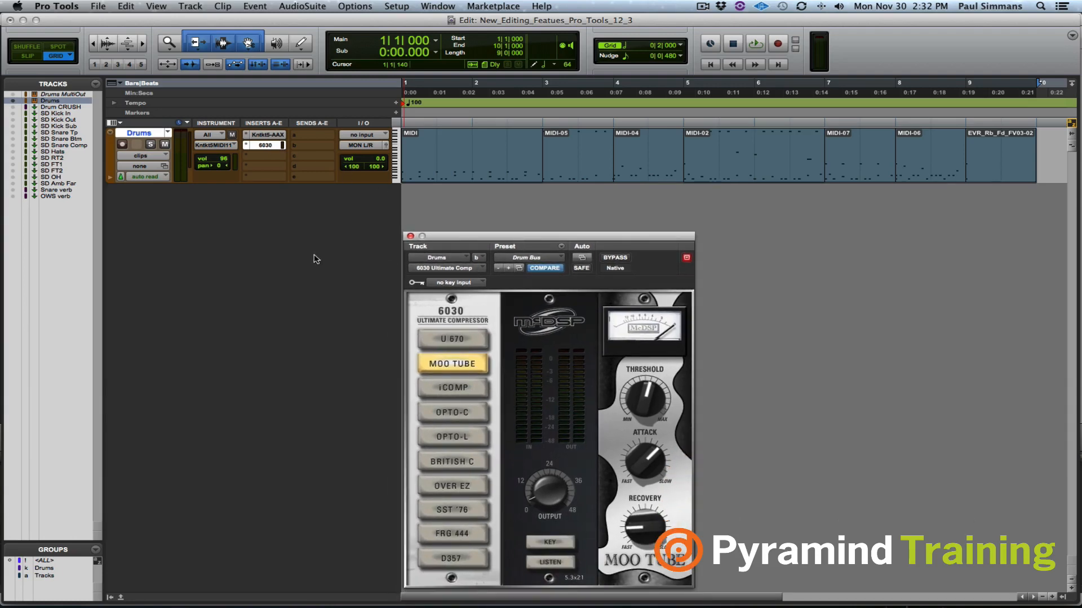
mouse_move(309, 157)
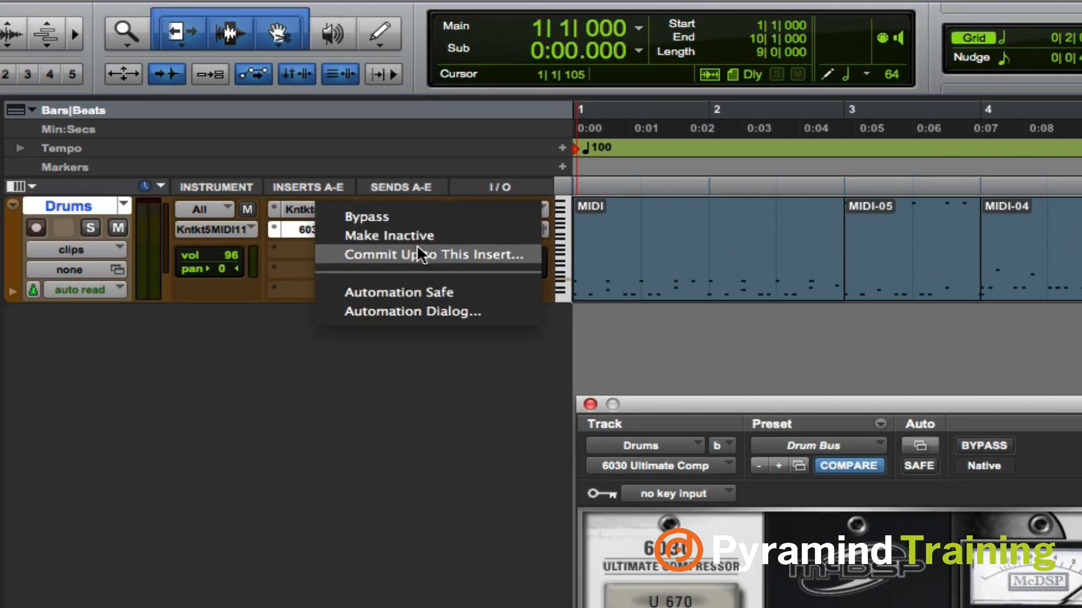
click(427, 255)
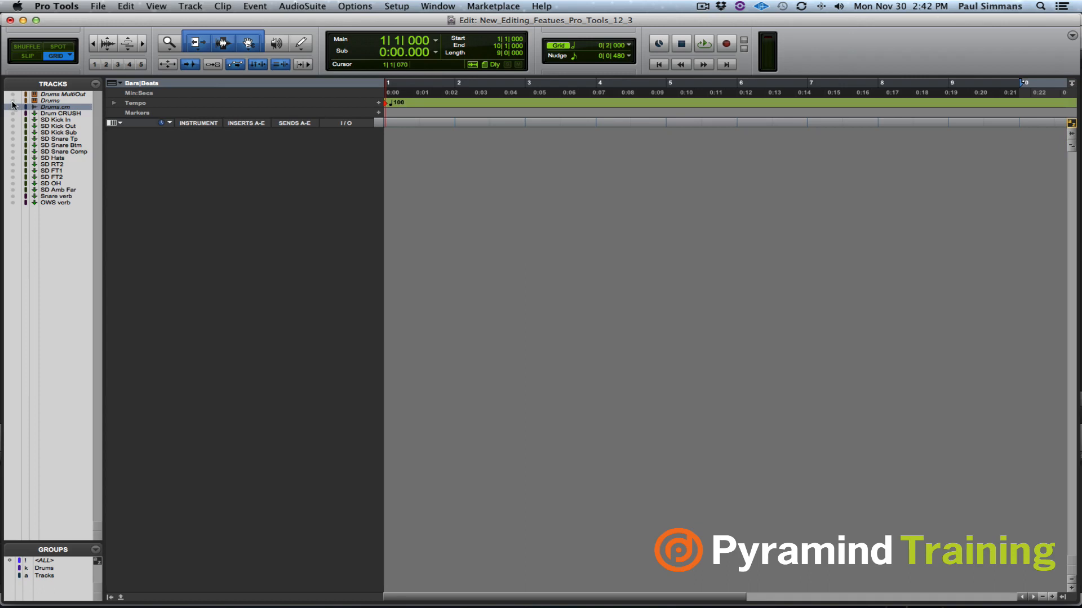
Unhide the original Drums track and start a new stereo audio track.
click(162, 122)
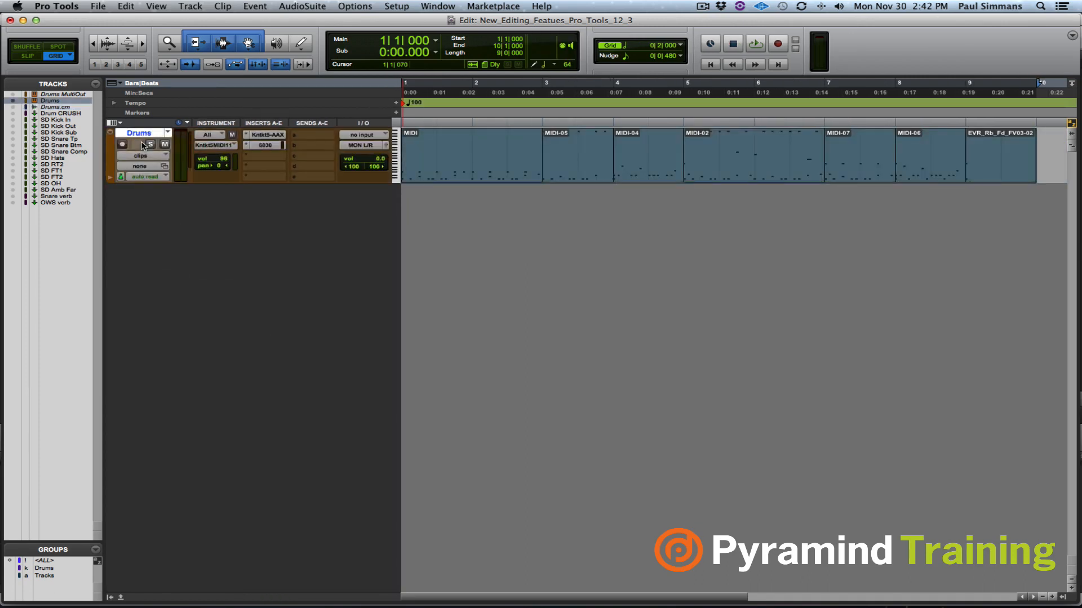
click(190, 6)
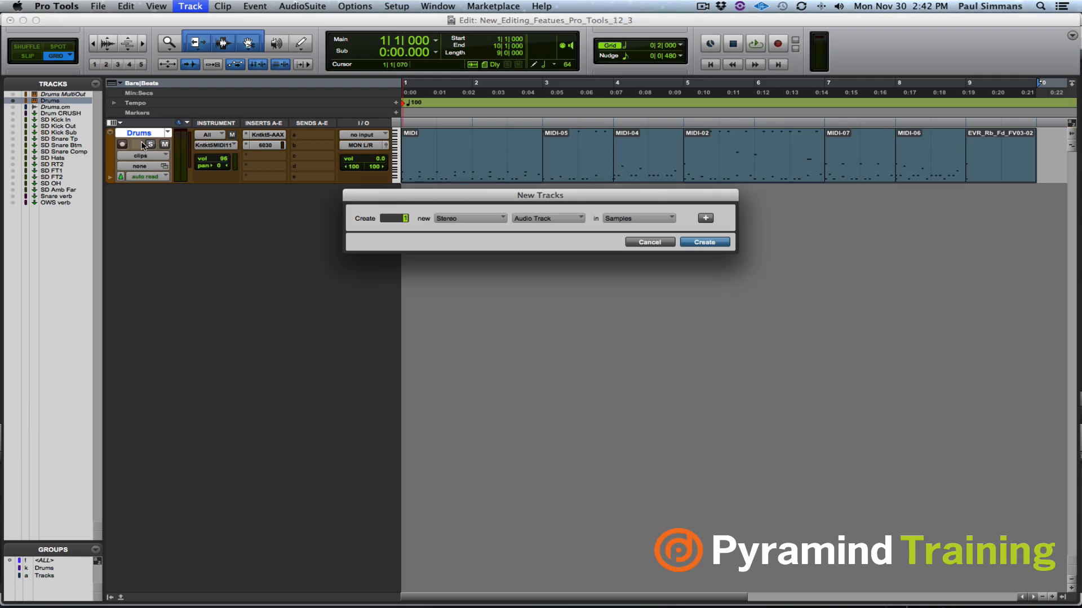
click(704, 242)
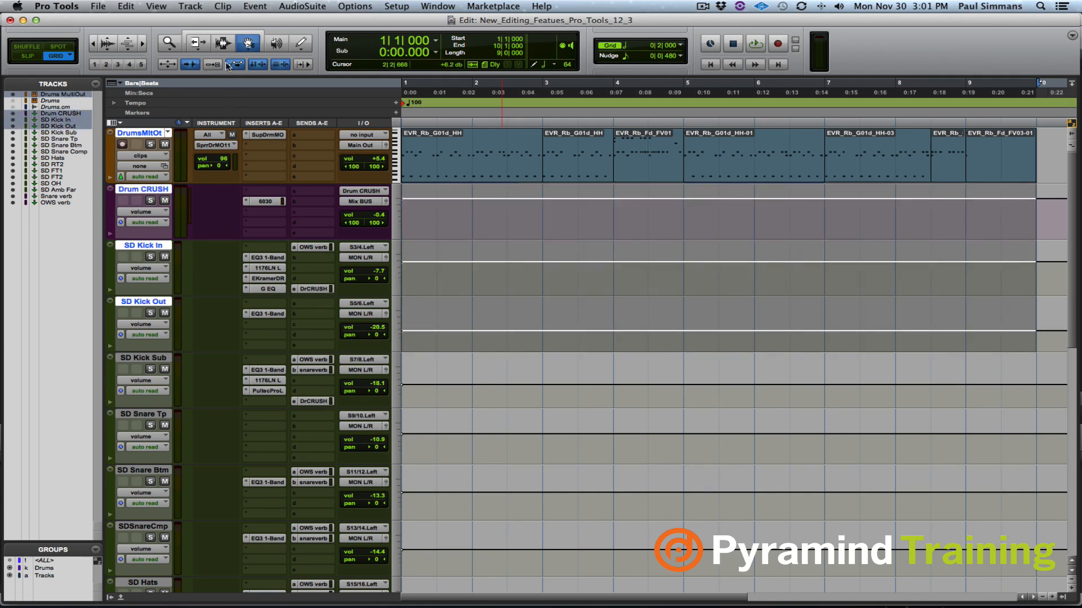
Open the SupDrmMO Superior Drummer plug-in window on the Drums MultiOut track.
click(190, 7)
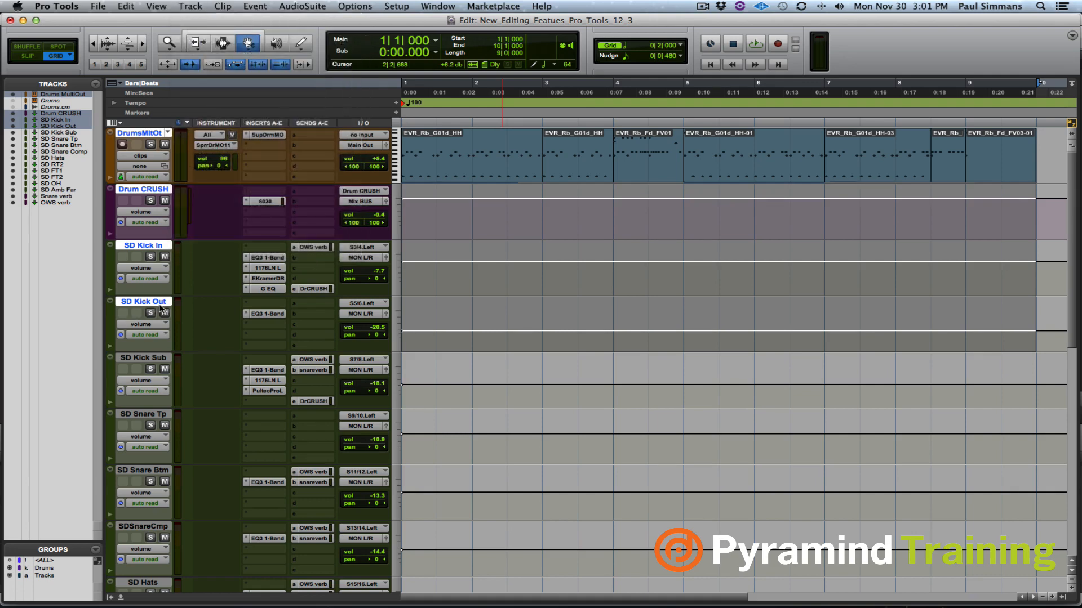
mouse_move(162, 311)
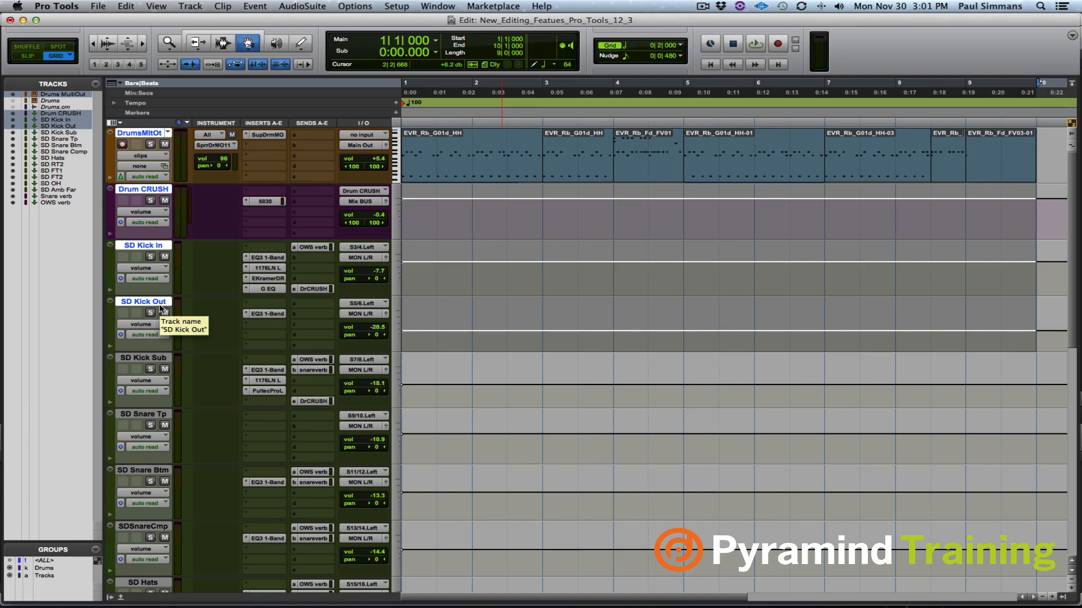
mouse_move(273, 141)
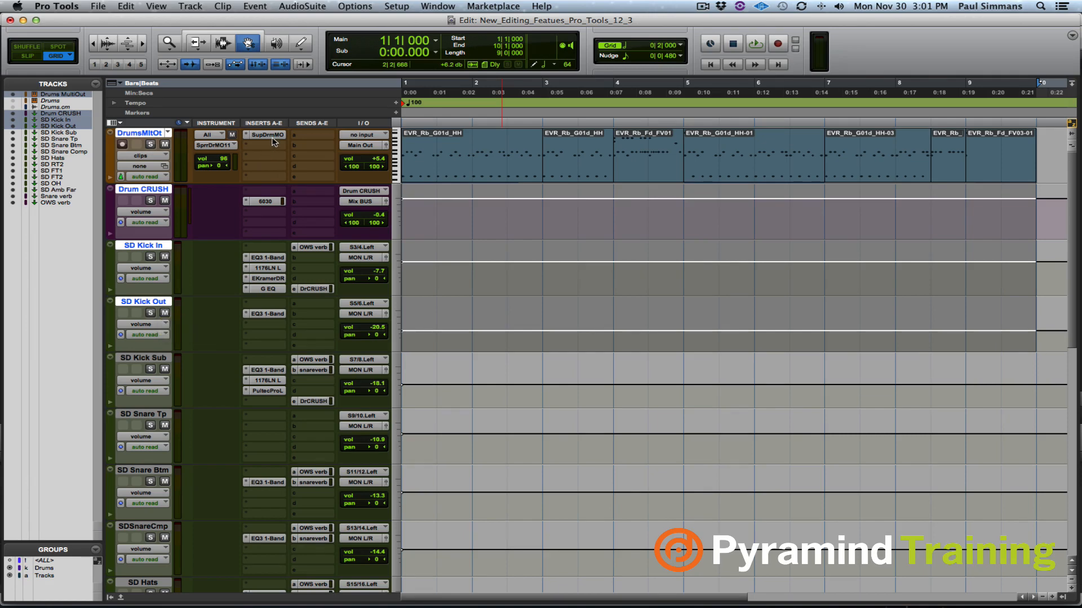
click(263, 135)
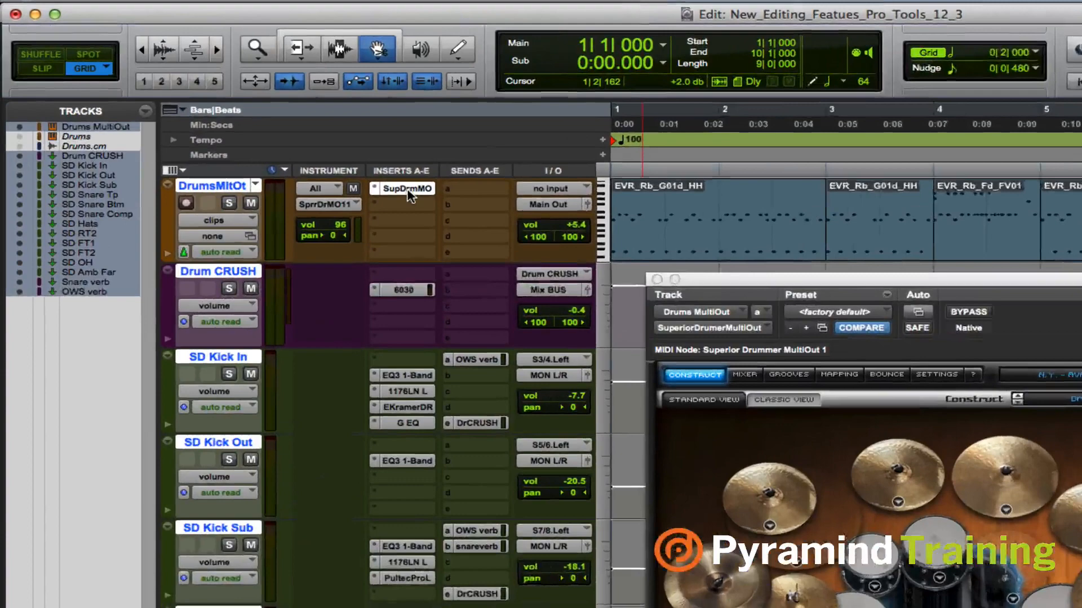
Open the commit-to-insert dialog for the SupDrmMO instrument insert.
right_click(408, 188)
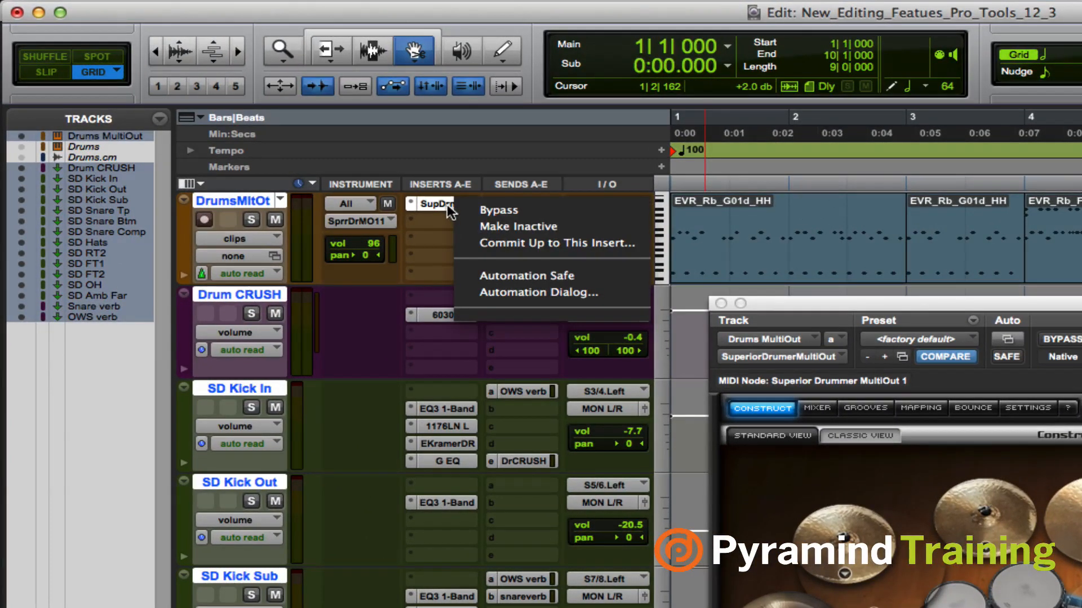
mouse_move(545, 242)
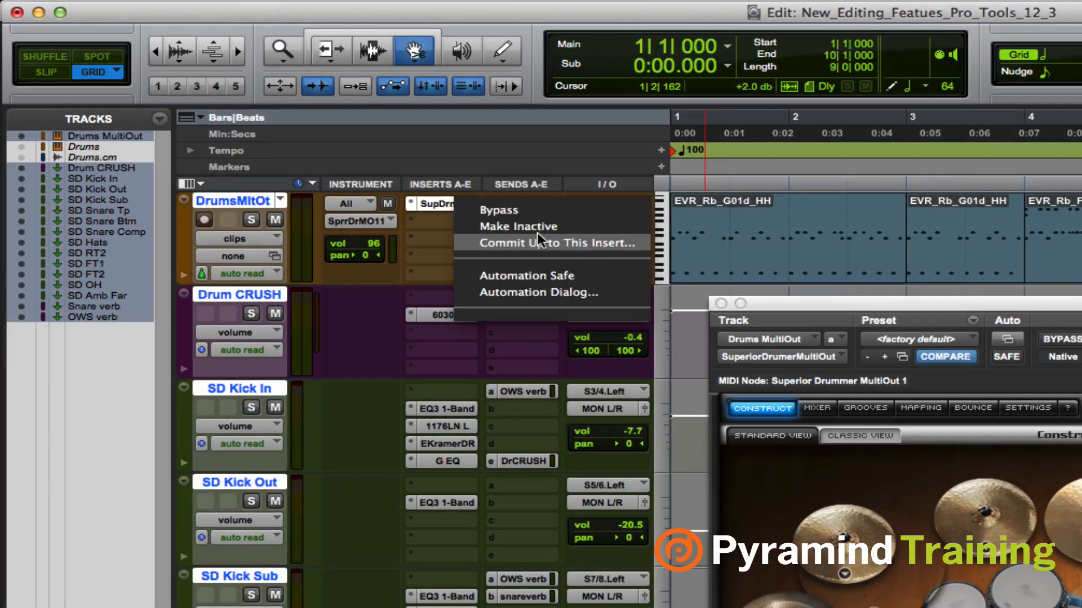
click(545, 243)
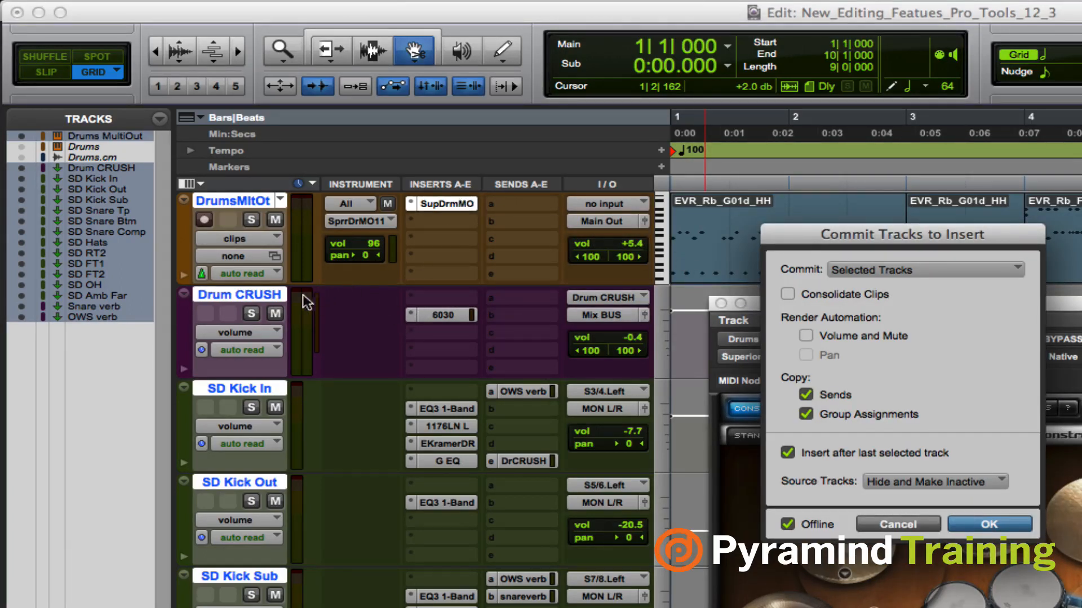
mouse_move(432, 491)
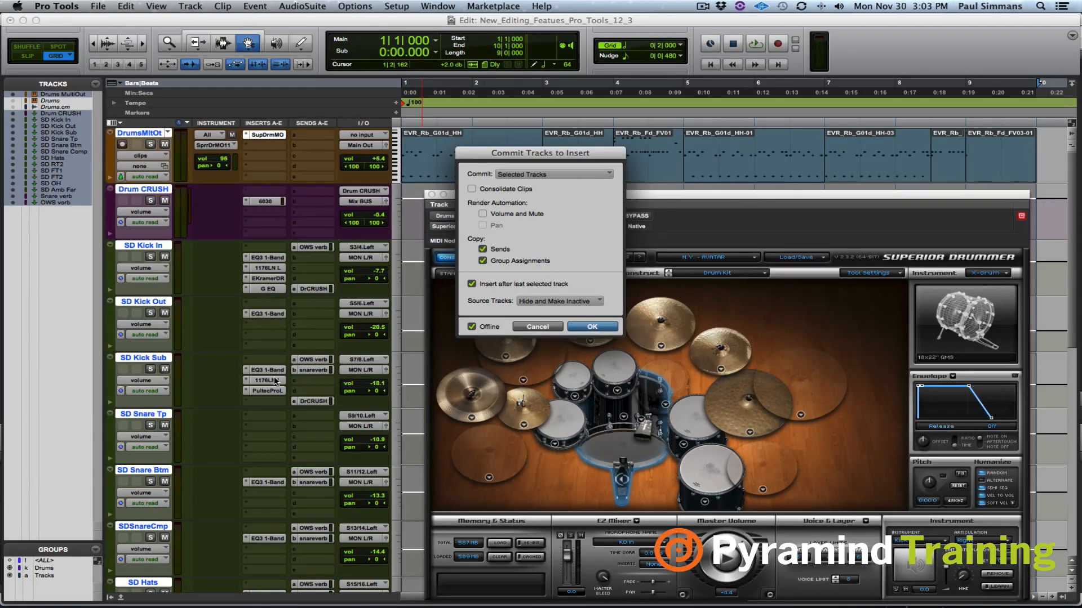
mouse_move(271, 516)
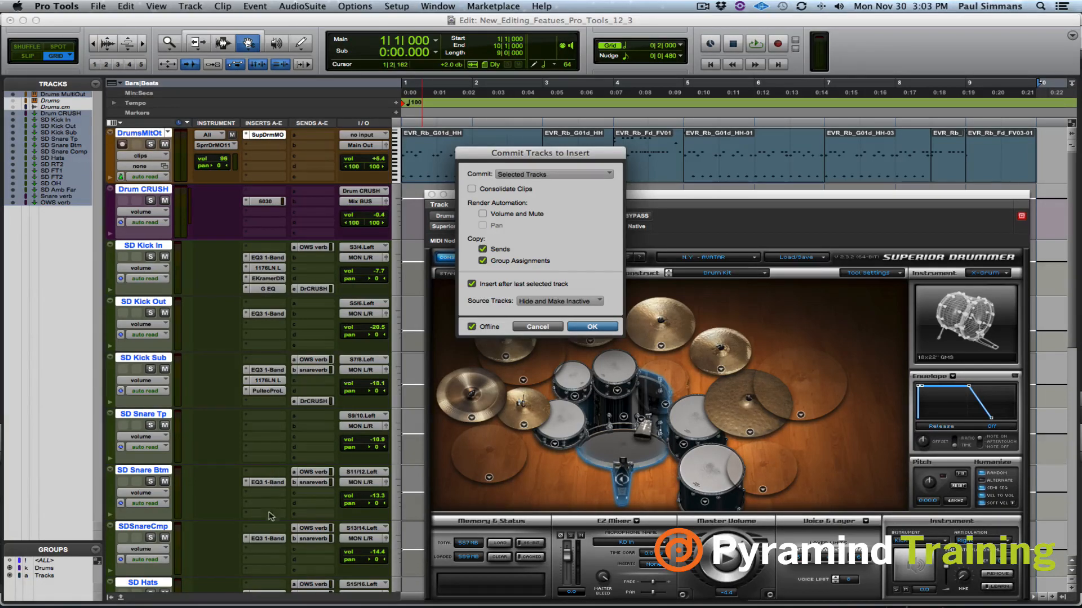
mouse_move(269, 453)
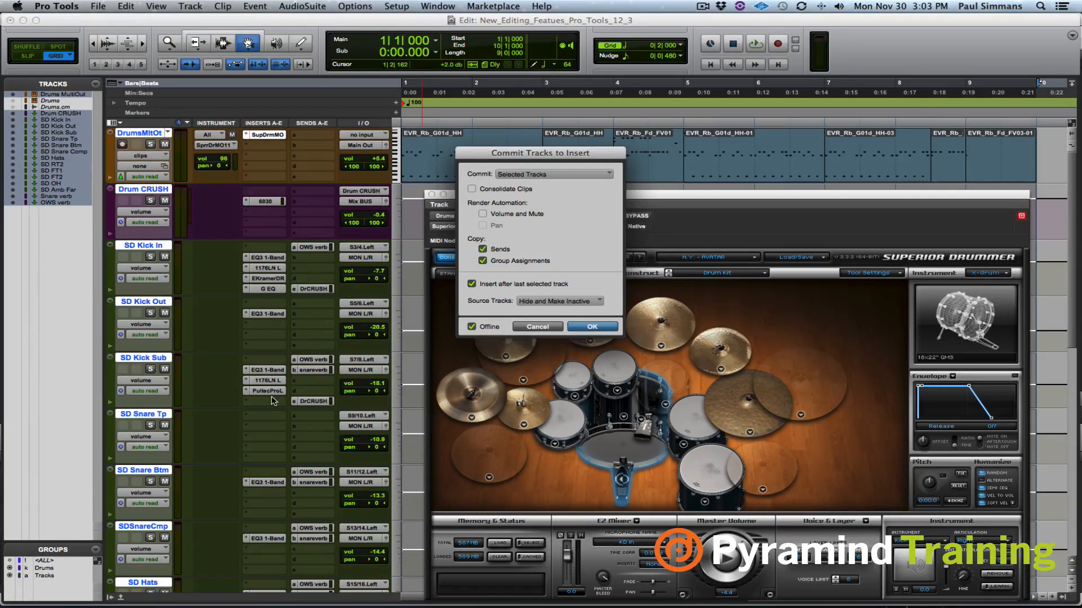
mouse_move(474, 179)
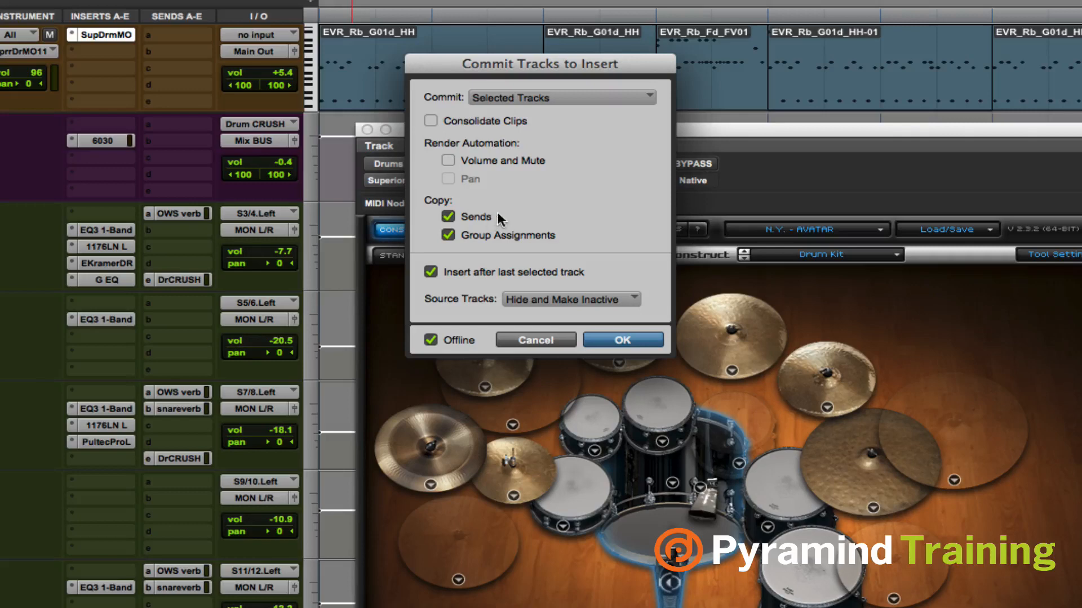
mouse_move(505, 262)
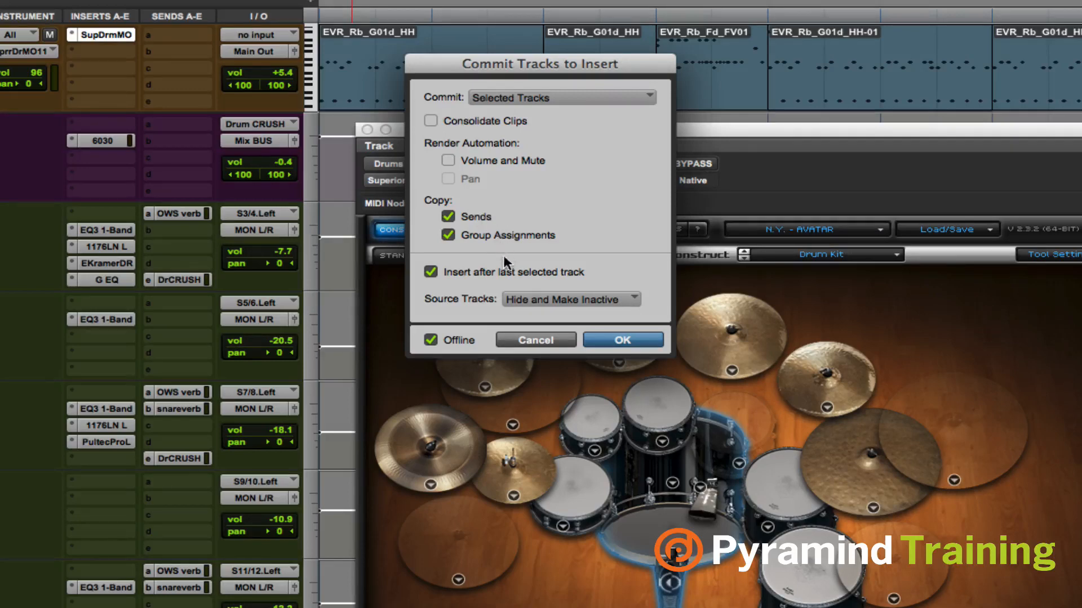
mouse_move(493, 279)
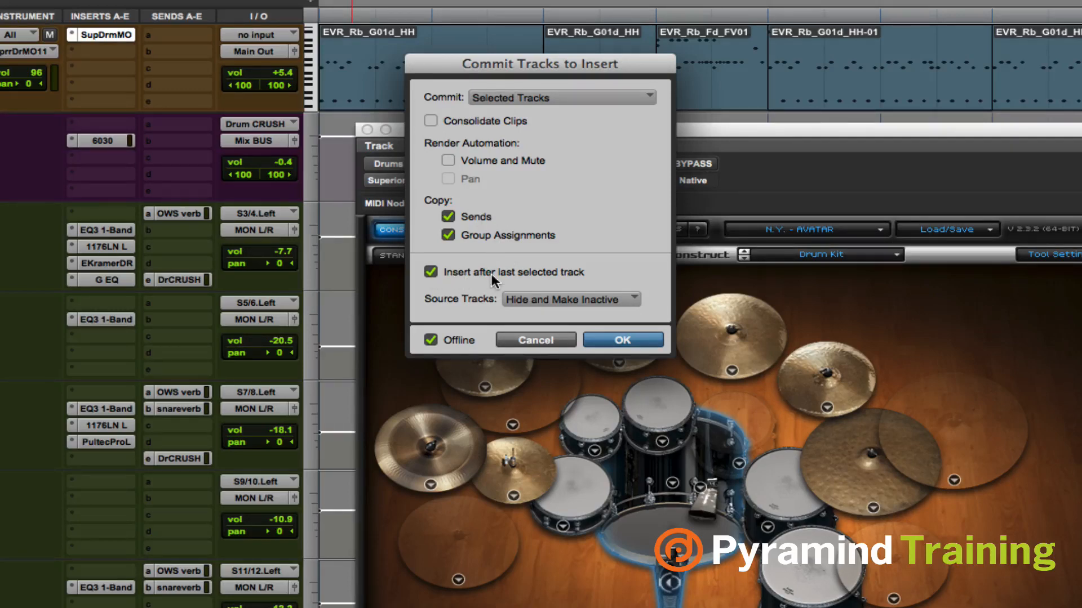
mouse_move(541, 309)
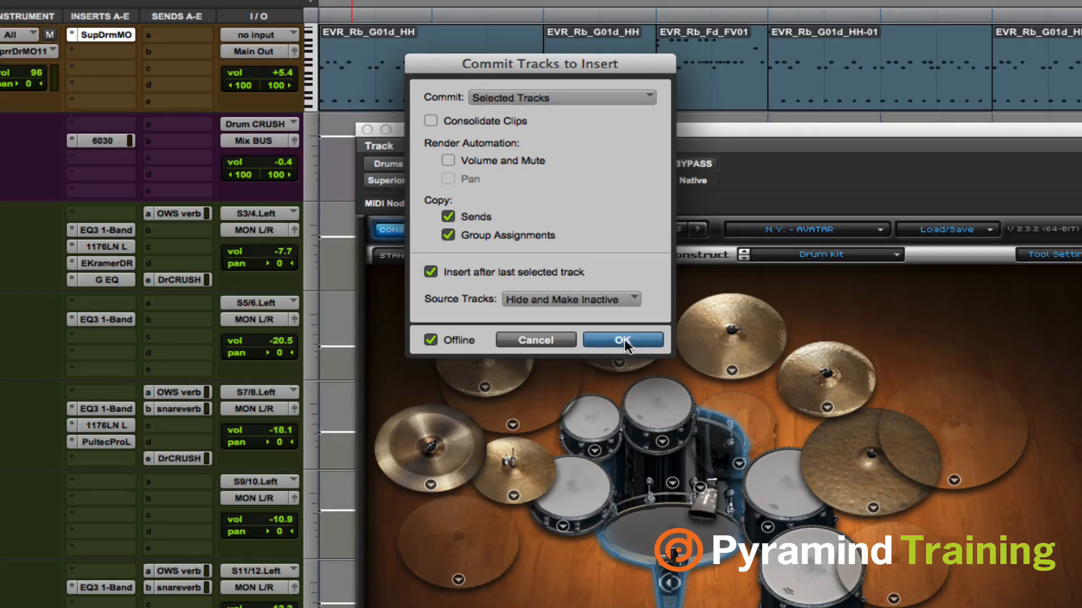
Confirm committing the kit to per-piece .cm audio tracks and review them.
click(621, 339)
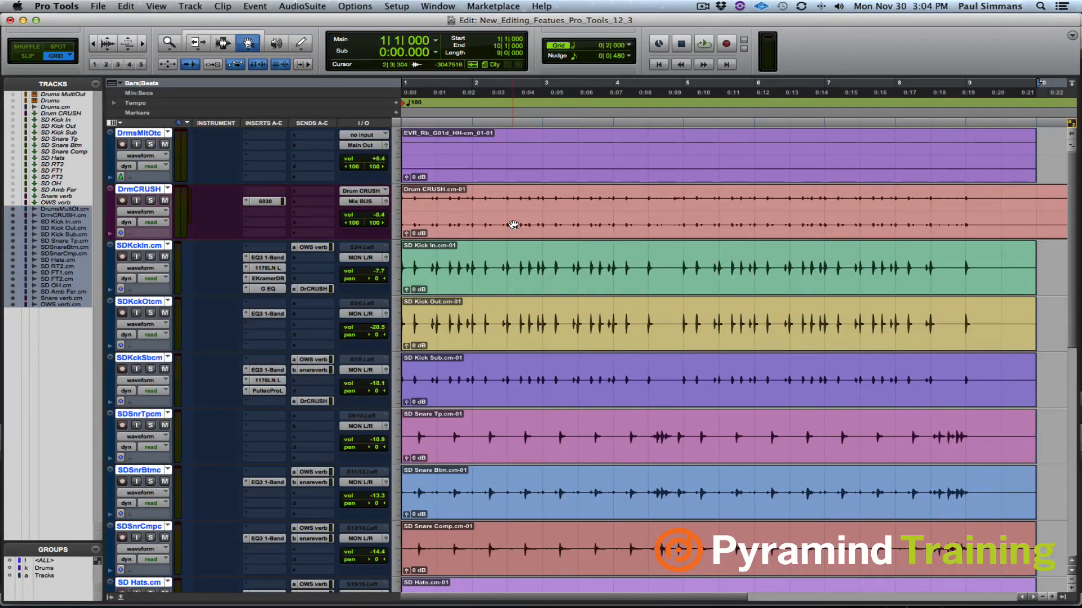
scroll(down, 3)
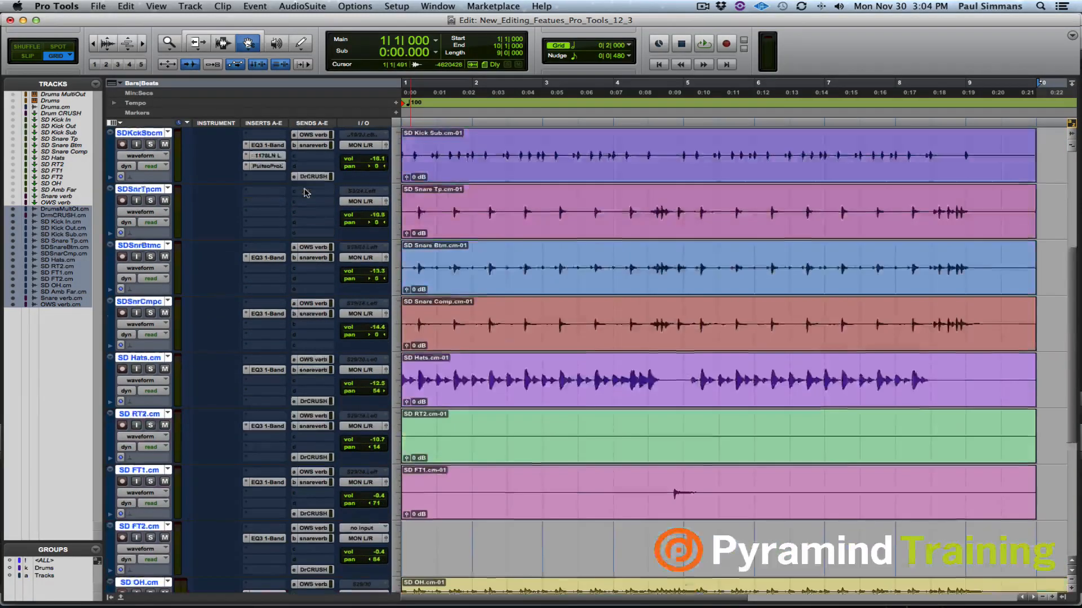
click(703, 44)
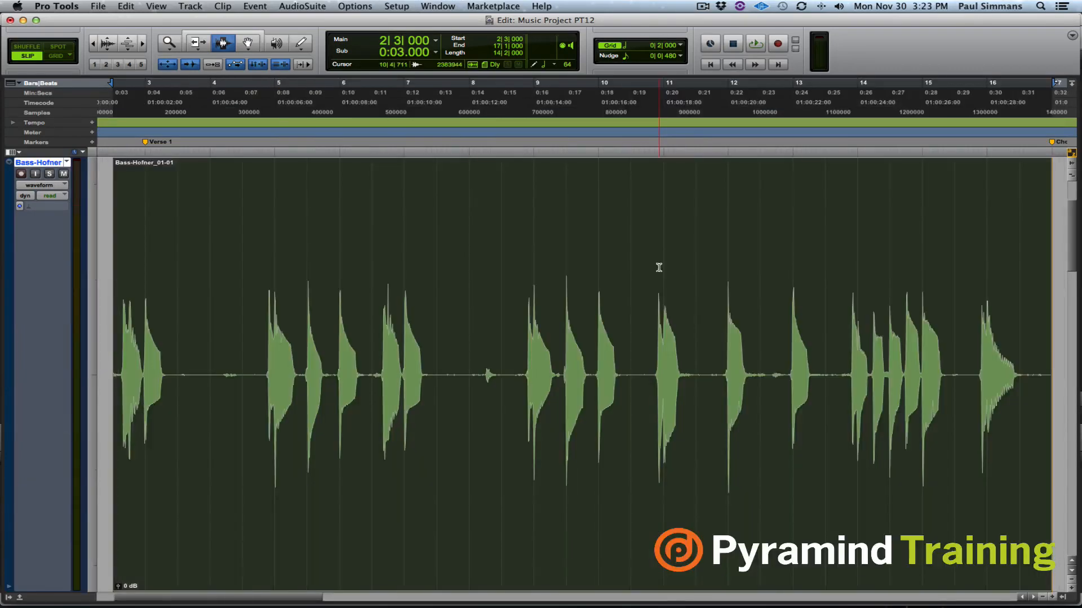
Open Edit > Strip Silence and separate the Bass-Hofner clip at its silences.
click(125, 6)
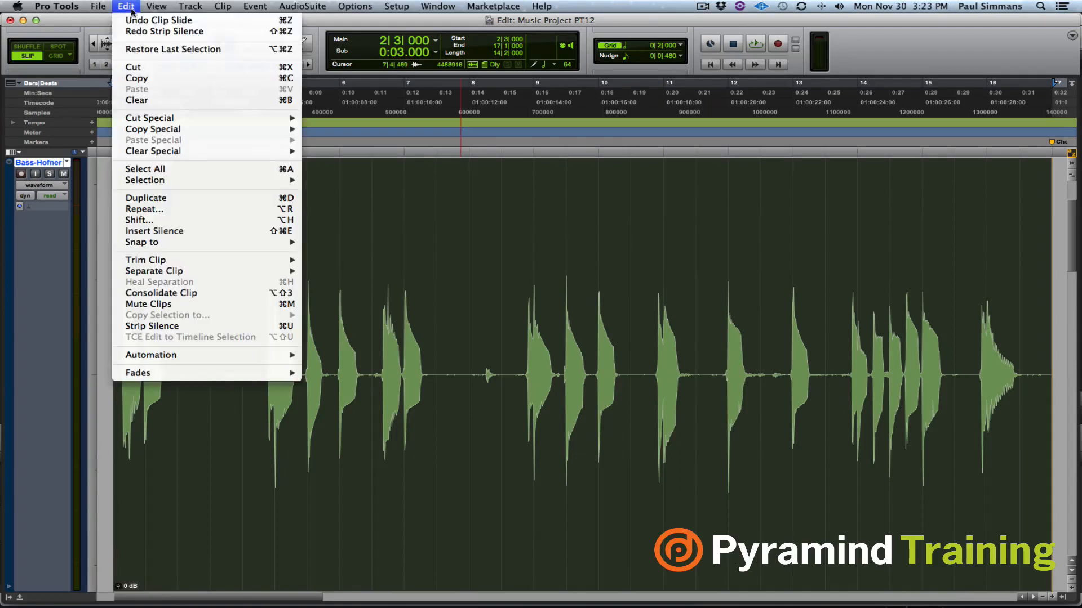
mouse_move(154, 271)
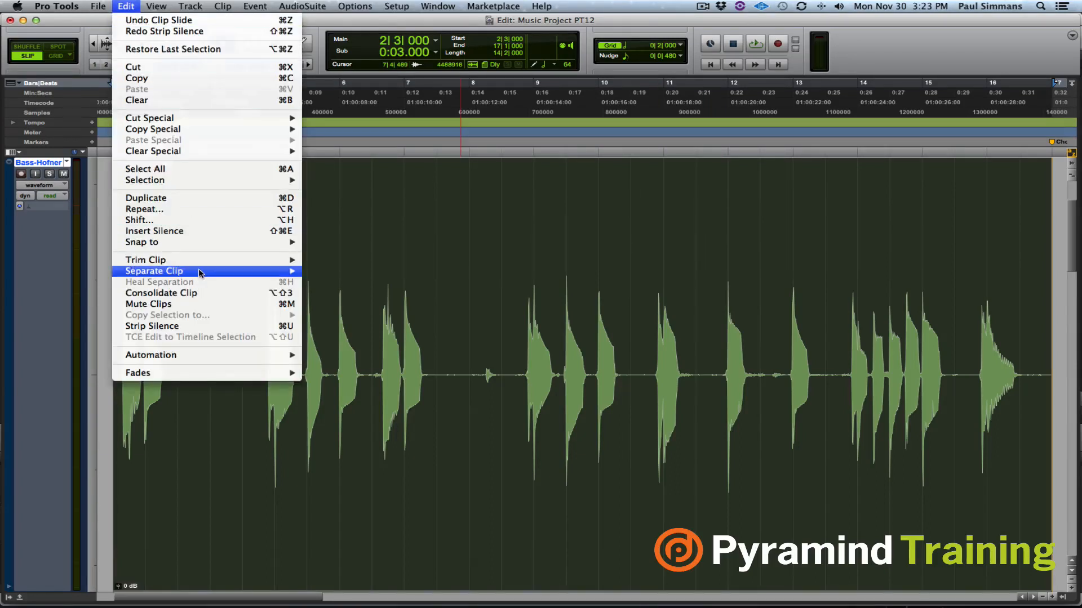
click(151, 325)
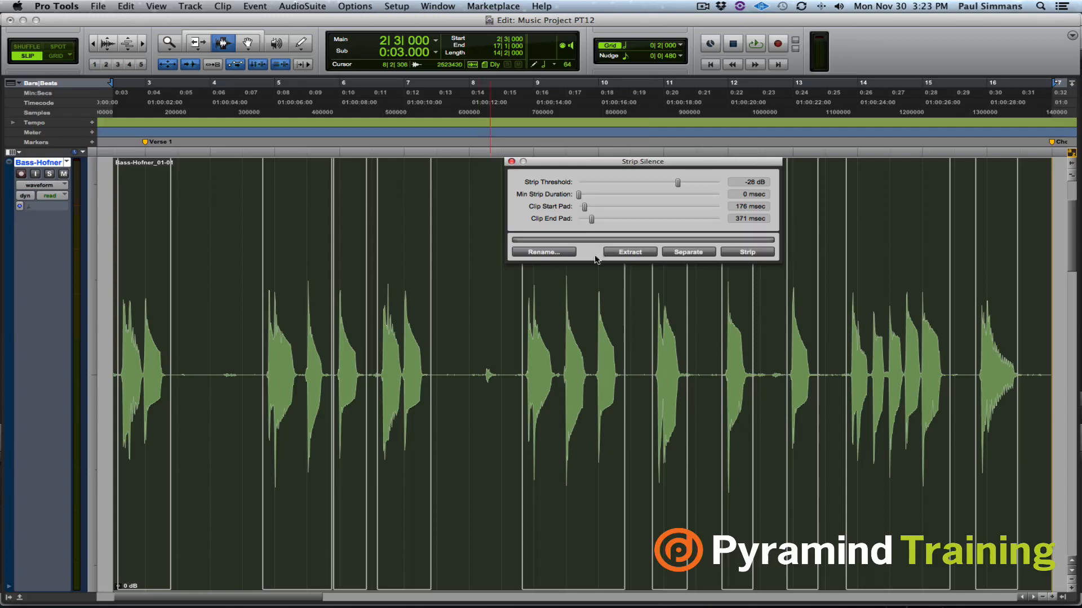
click(747, 251)
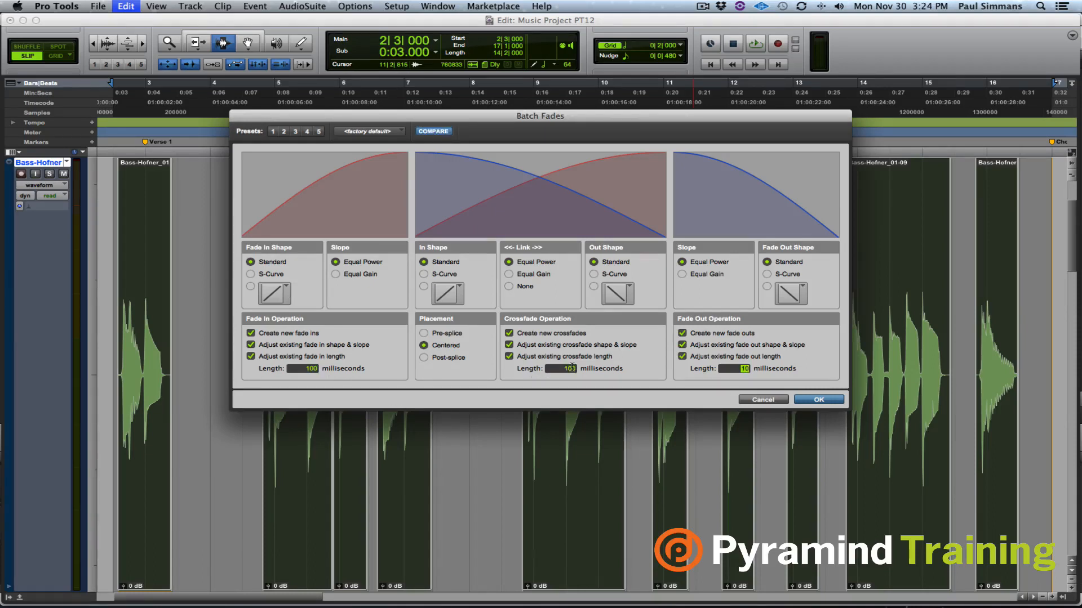
click(818, 399)
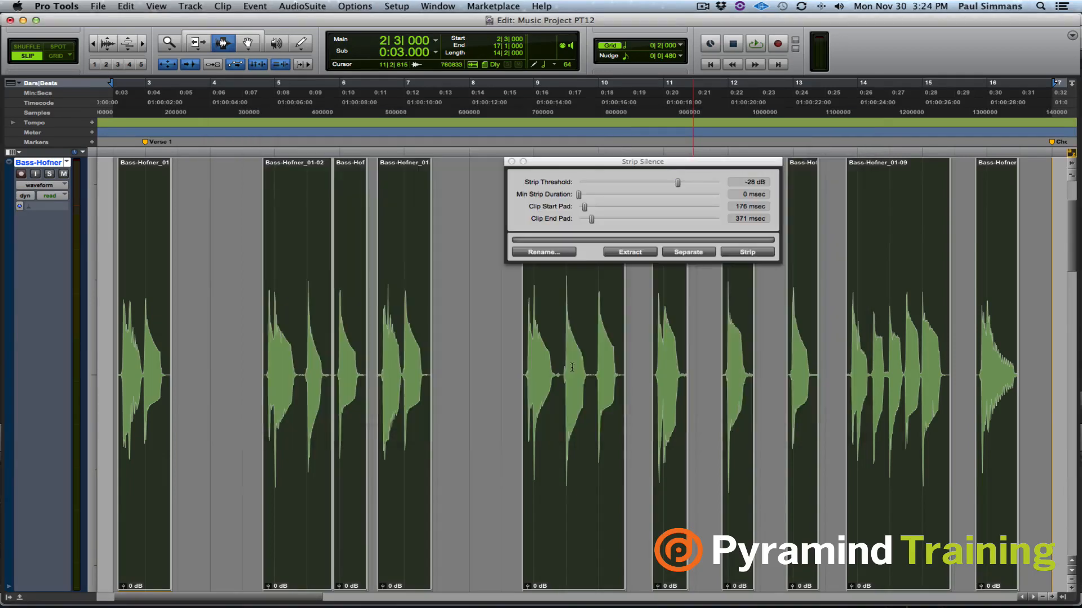